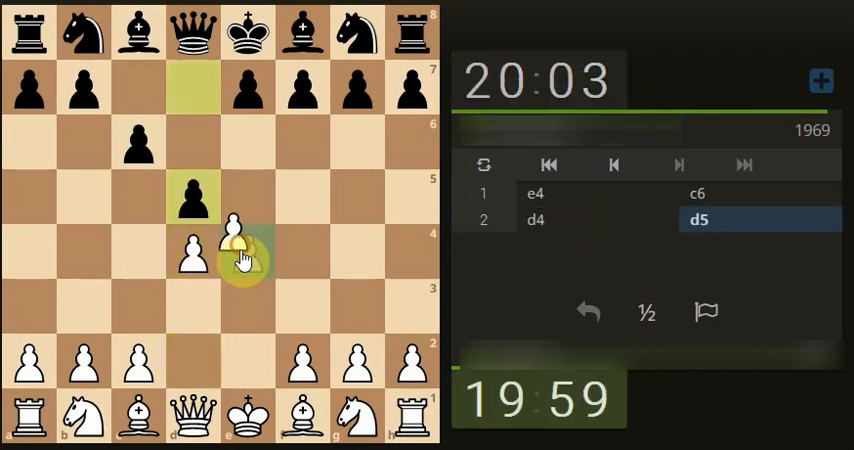
- Play exd5, then continue with Nf3, Bb5 and Nc3 against Black's Caro-Kann setup
click(192, 196)
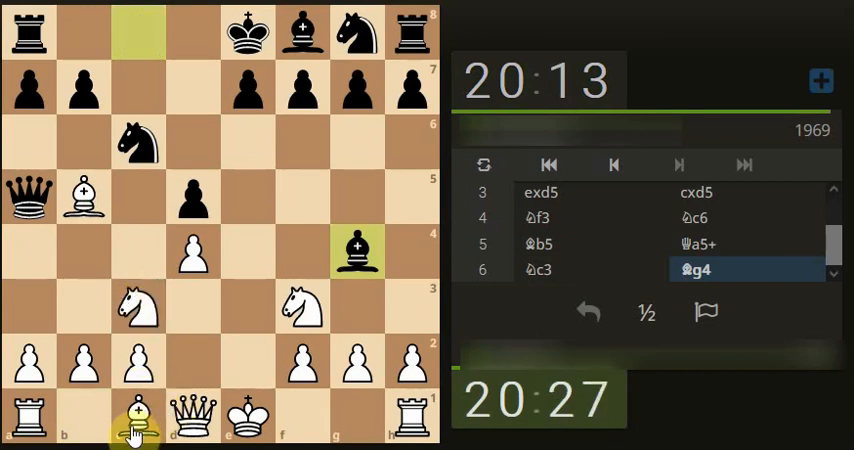
click(248, 418)
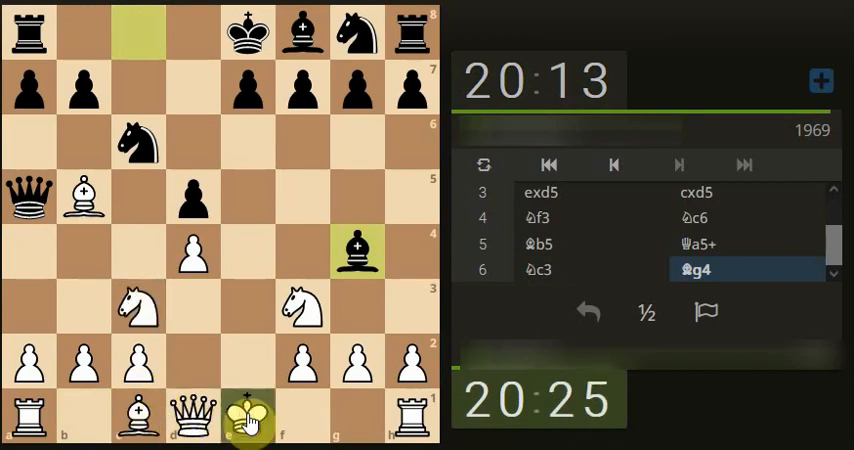
- Castle kingside, play Bd2 and h3, then recapture on f3 with the queen after Bxf3
click(252, 418)
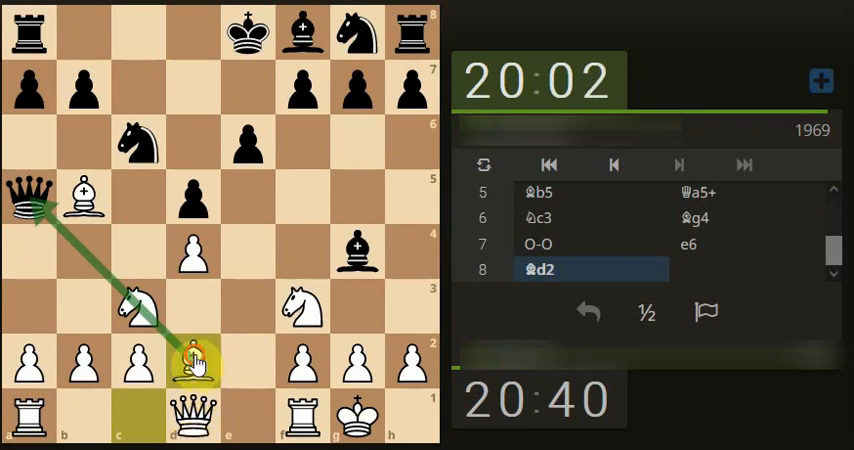
click(192, 364)
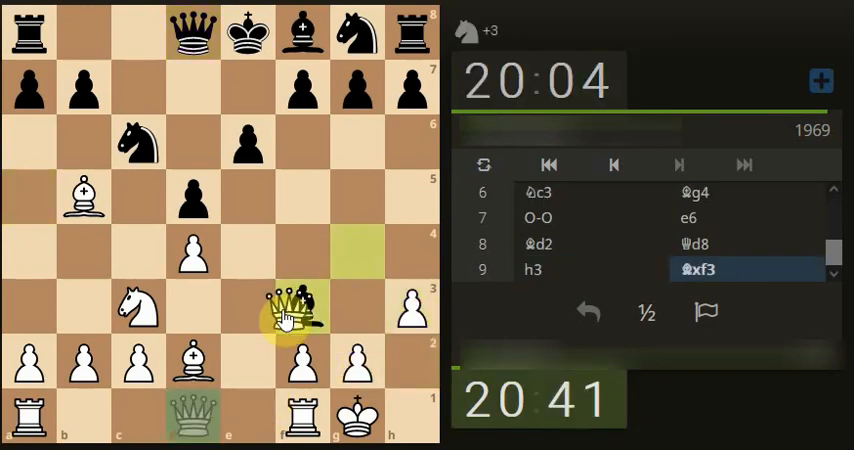
click(302, 308)
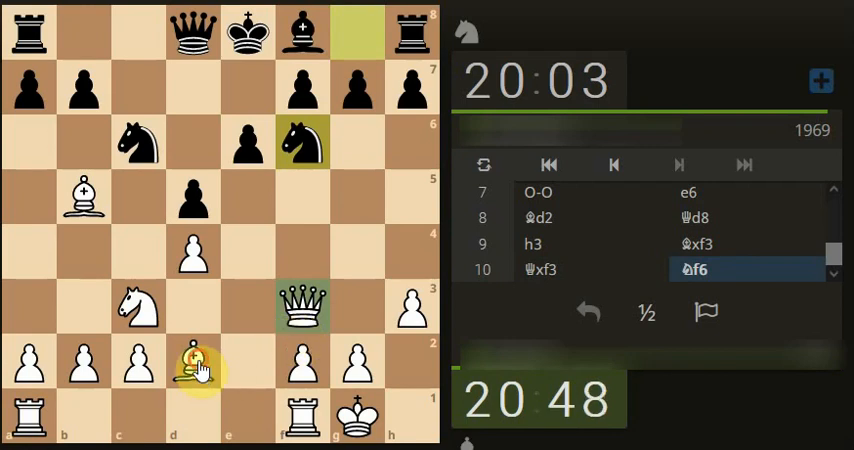
- Bring the d2 bishop to g5, prompting Black's reply Be7
drag(194, 364, 356, 196)
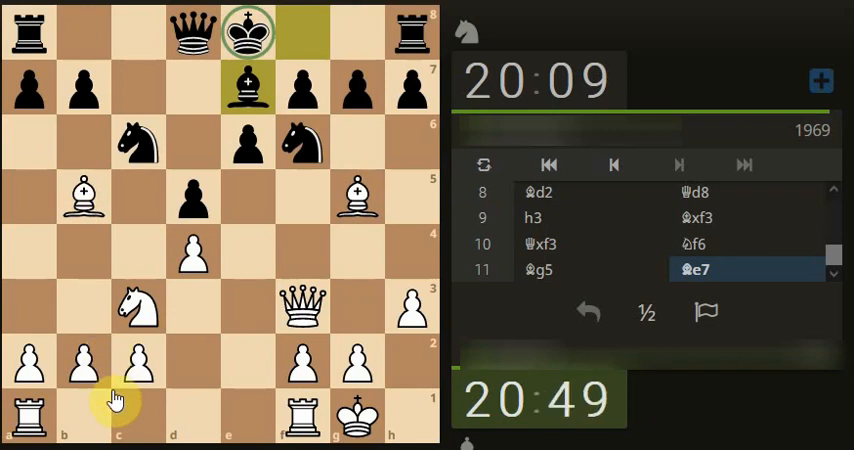
drag(30, 418, 200, 418)
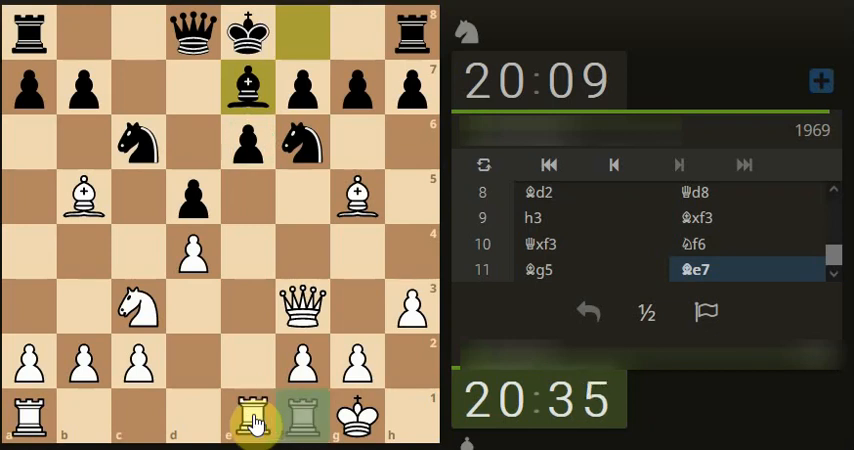
- Play Rfe1, trade Bxc6, then centralize with Rad1, b3 and the retreat Bh4
click(248, 412)
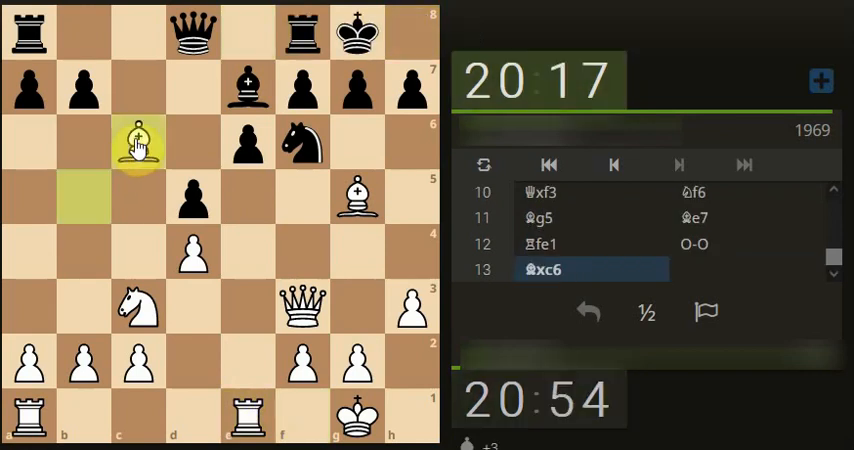
click(136, 144)
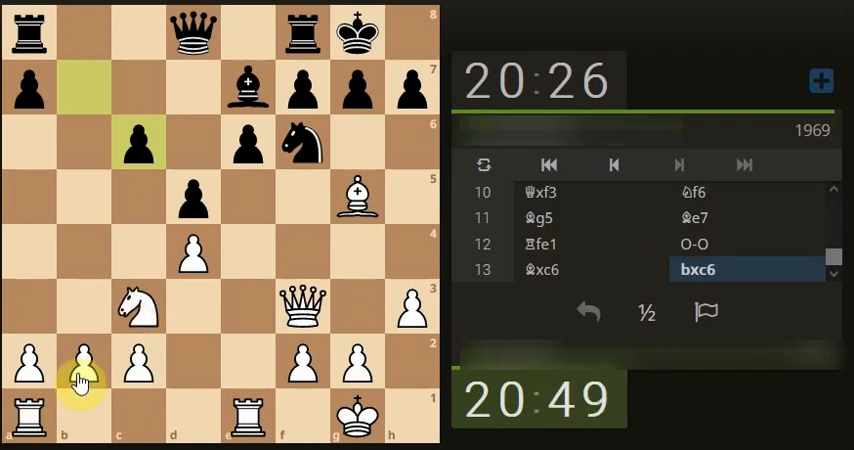
drag(30, 416, 188, 416)
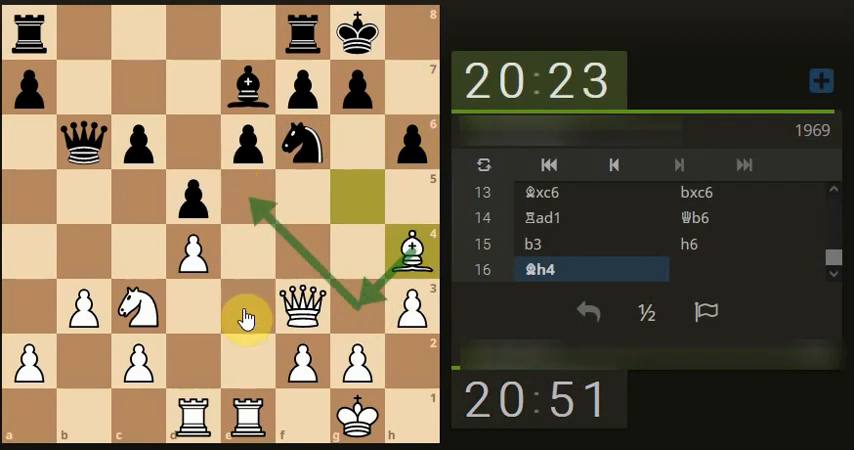
mouse_move(372, 316)
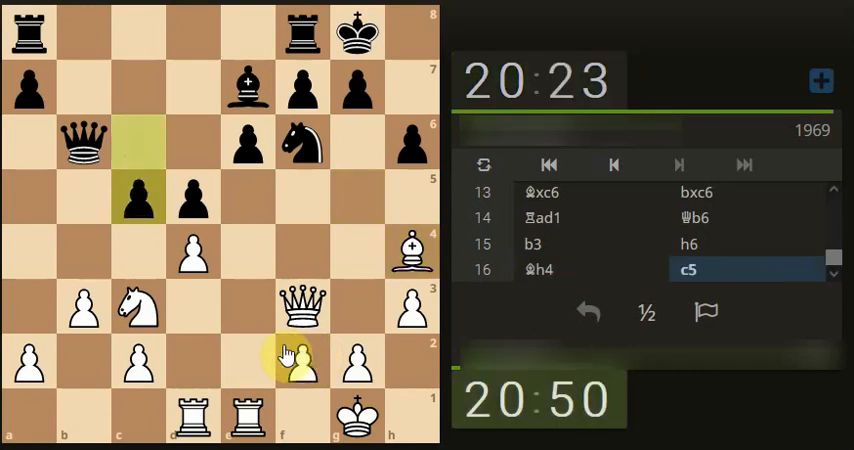
- Play Na4 and Qc3 to force the queen trade, recapturing on c3 with the knight
drag(292, 356, 190, 250)
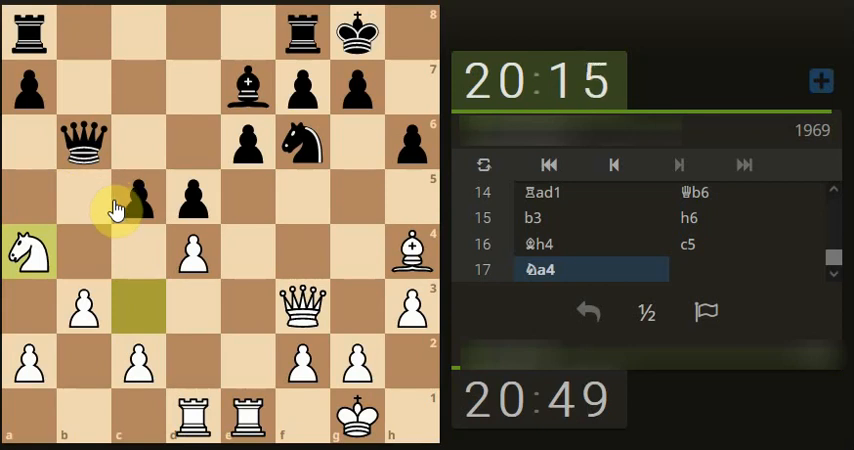
click(28, 196)
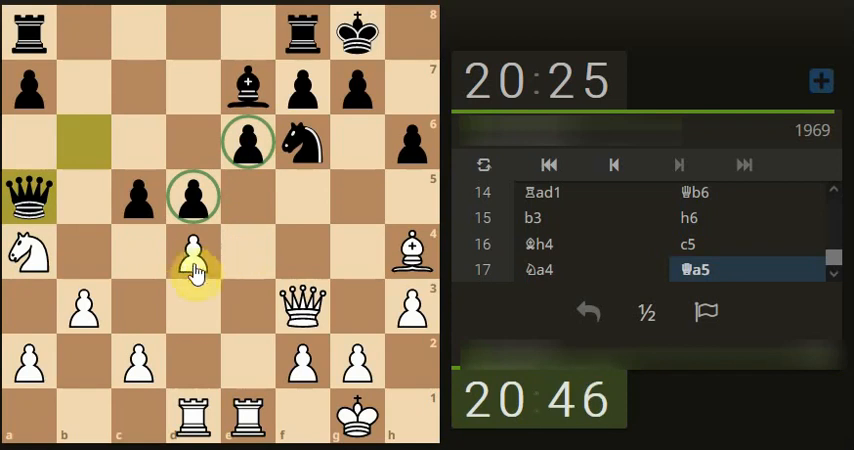
drag(194, 248, 124, 196)
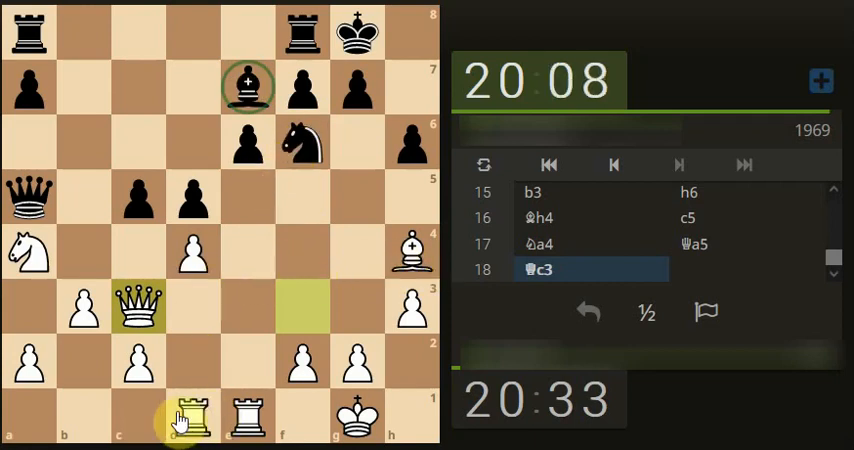
click(140, 308)
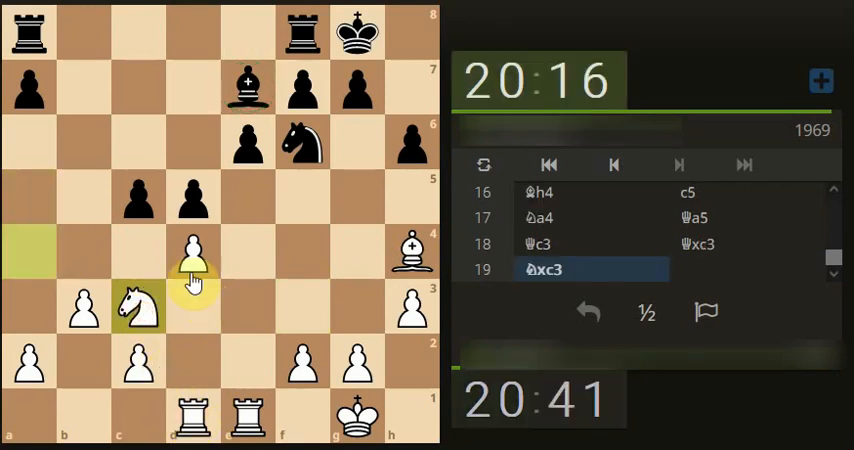
- Recapture Rxd4, retreat Bg3 and lift Re3, with Black answering Bc5
click(192, 248)
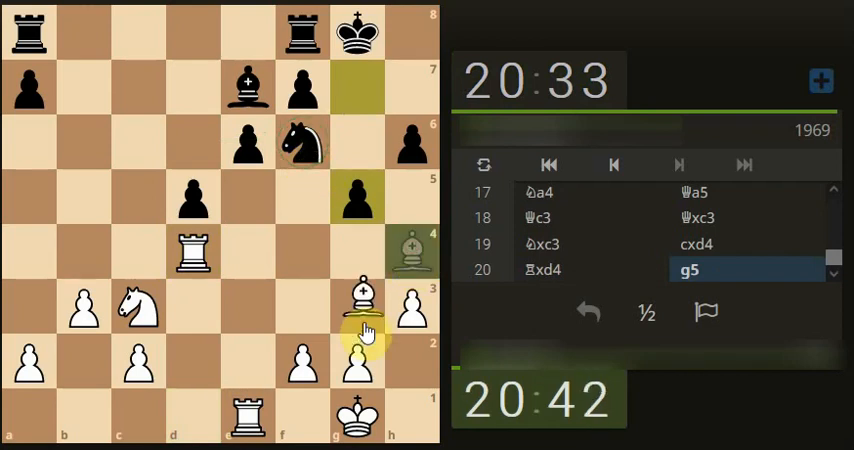
click(356, 304)
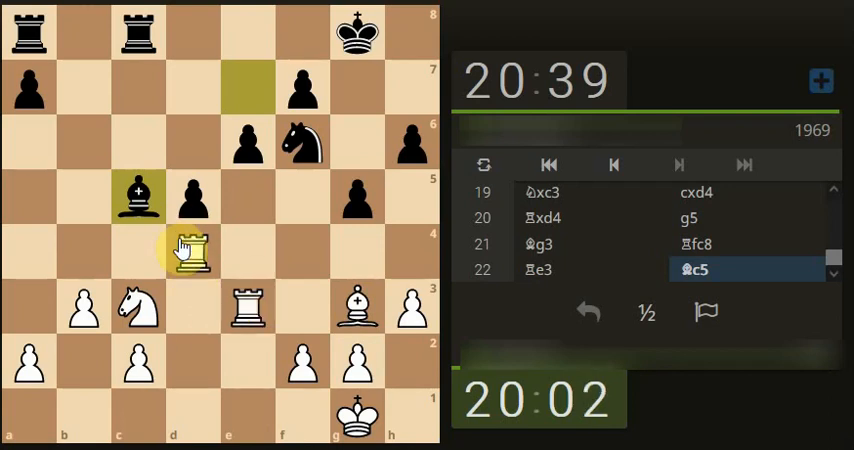
- Play 23. Be5, then recapture on d4 with the bishop after Black takes the rook
drag(188, 250, 248, 308)
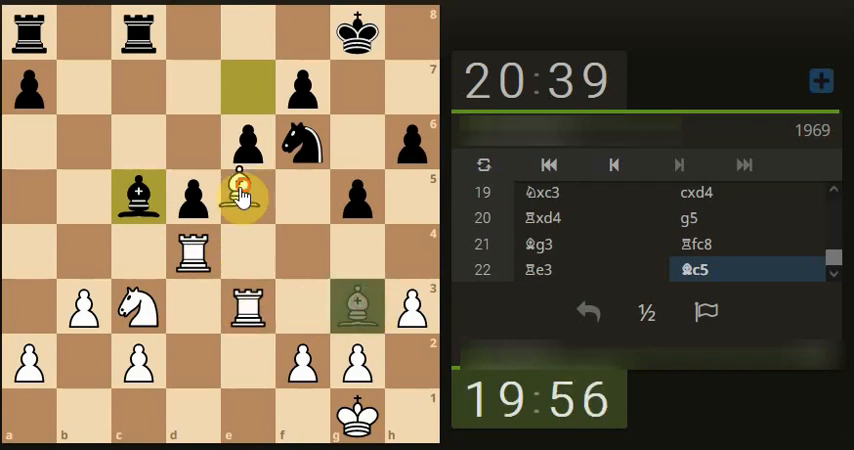
click(248, 196)
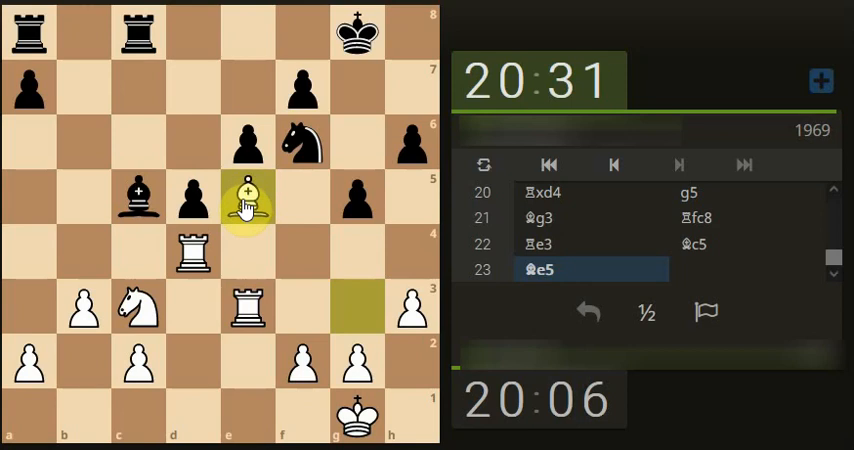
drag(246, 190, 192, 250)
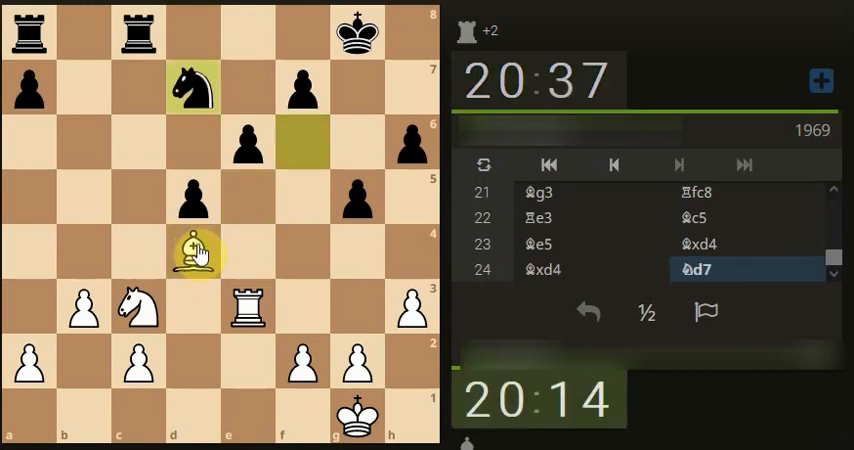
- Drop the rook back to e2, then capture the e6 pawn with it after Black's f6
drag(196, 250, 178, 90)
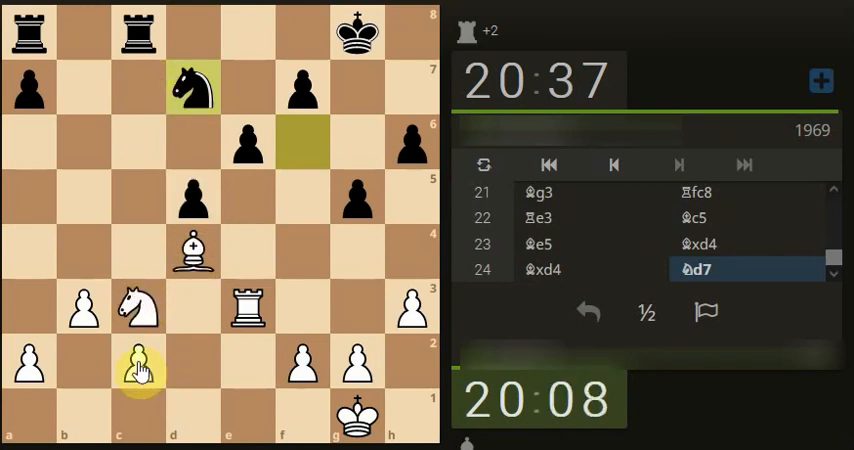
click(248, 360)
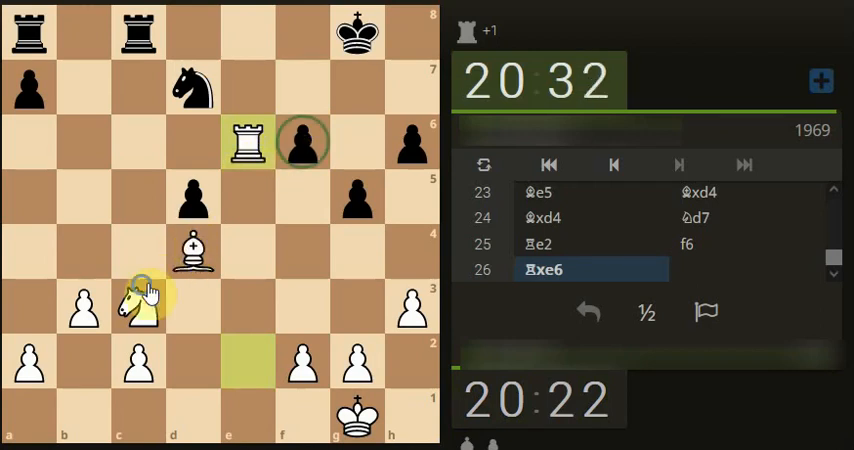
- Sketch arrows for the attacked e6 rook's escape routes along the sixth rank after Kf7
click(312, 72)
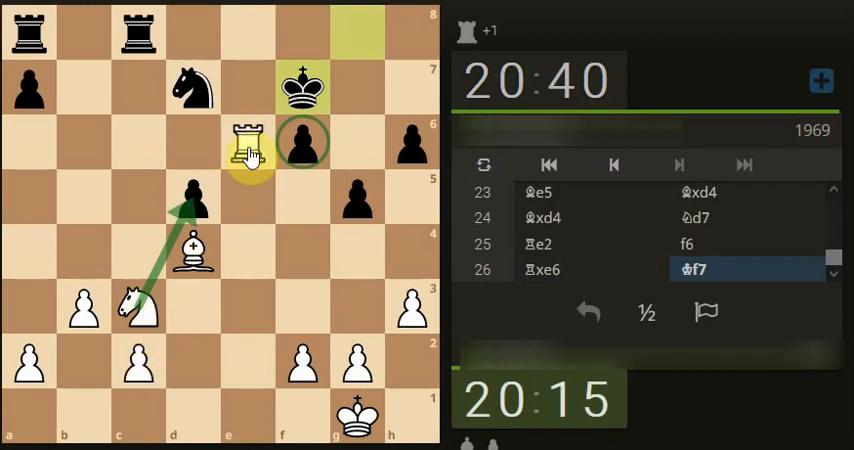
click(138, 360)
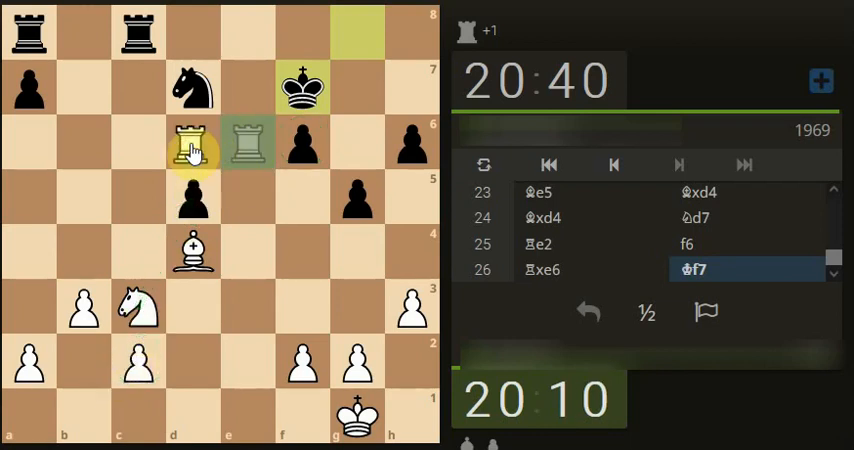
drag(192, 144, 248, 144)
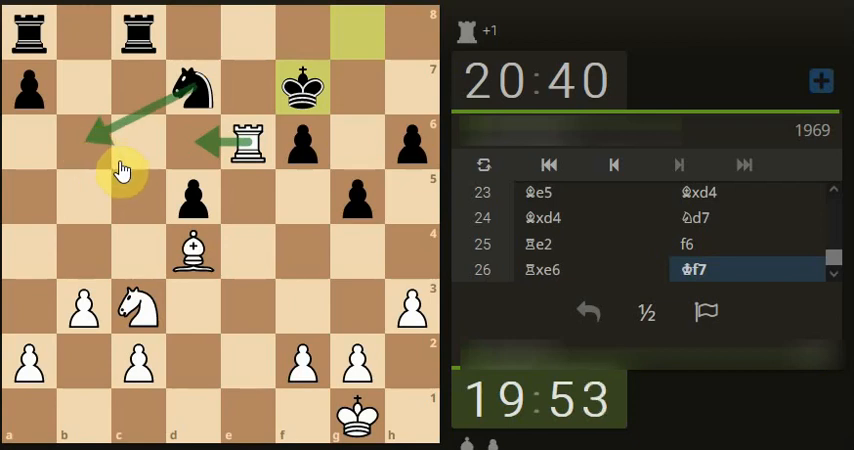
mouse_move(160, 324)
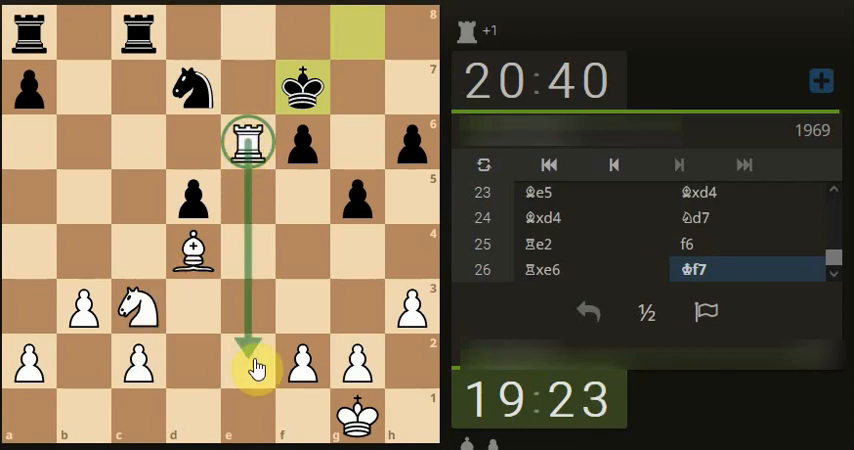
mouse_move(248, 184)
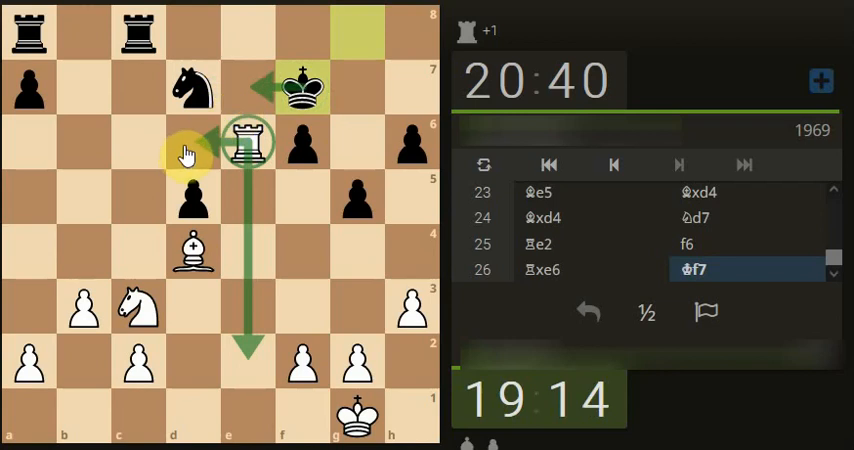
mouse_move(196, 252)
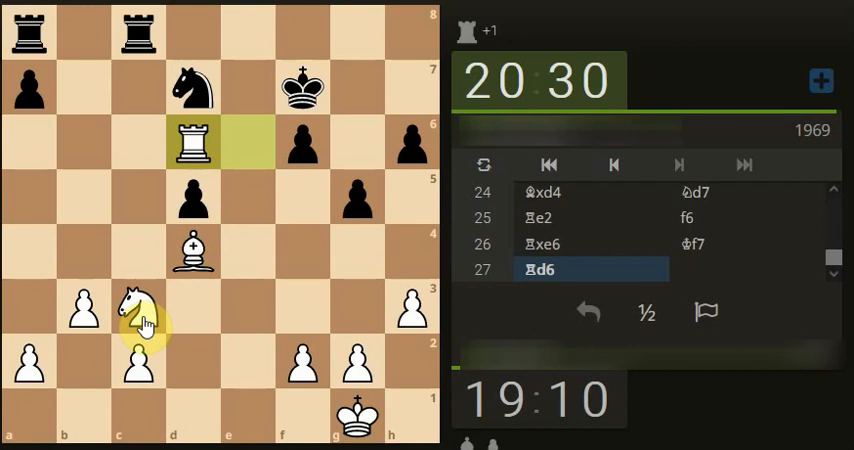
- Mark Black's possible king step to e7 and the knight's planned jump to d5 with arrows
drag(140, 308, 196, 88)
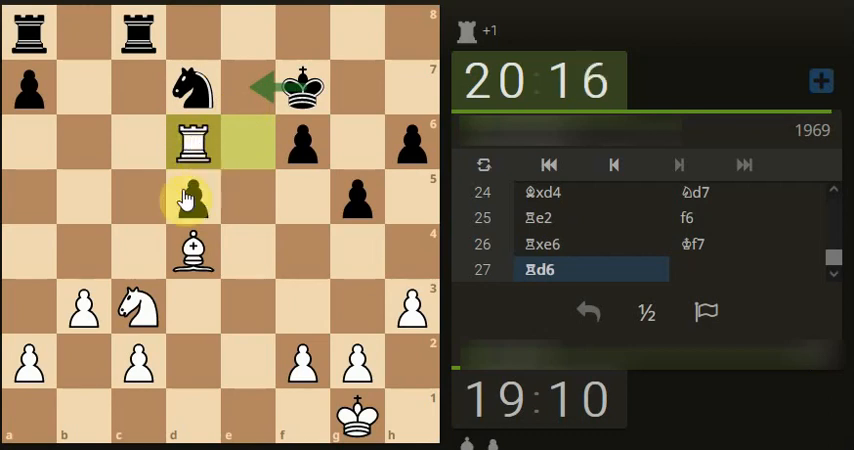
click(196, 248)
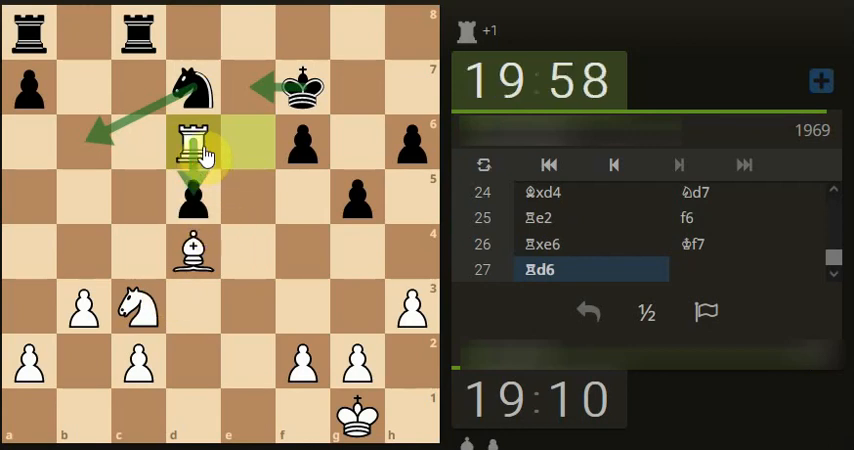
mouse_move(280, 236)
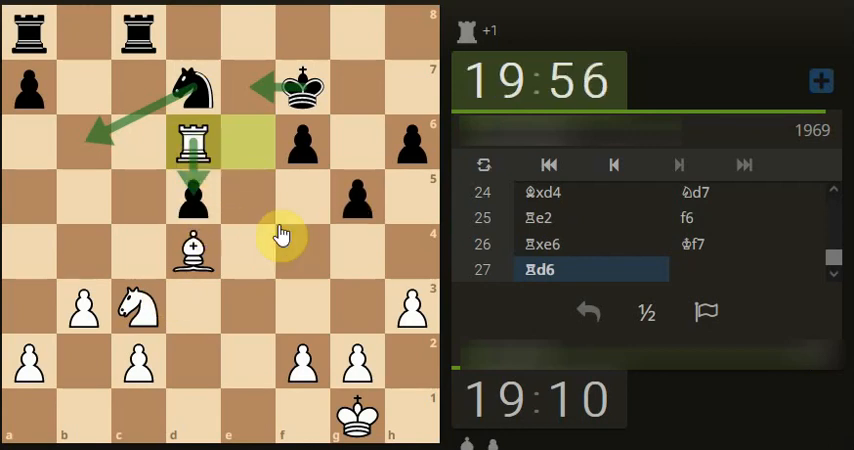
mouse_move(284, 236)
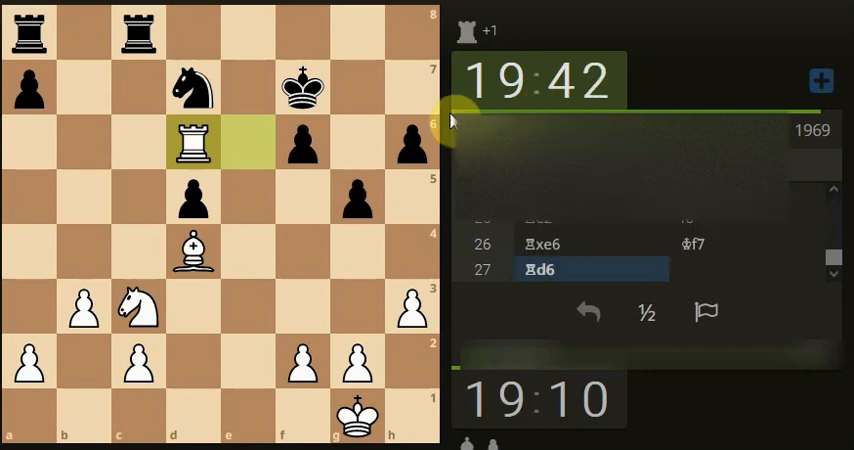
mouse_move(470, 424)
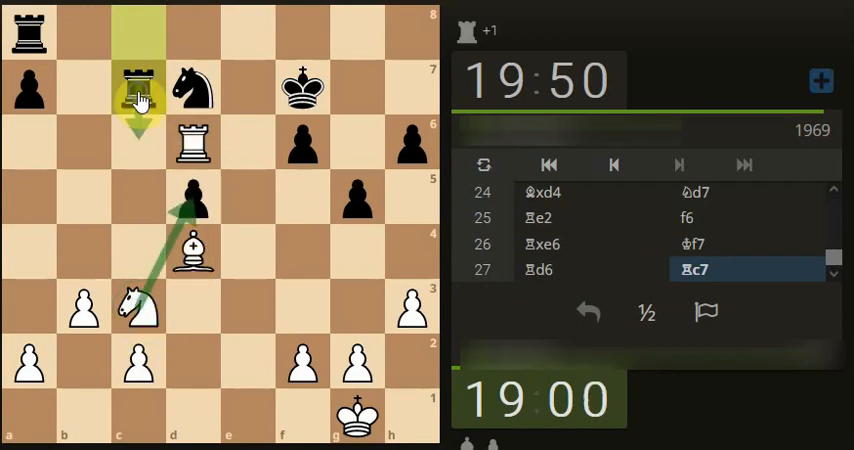
- Capture on d5 with the knight, 28. Nxd5, after which Black resigns and White wins 1-0
click(140, 368)
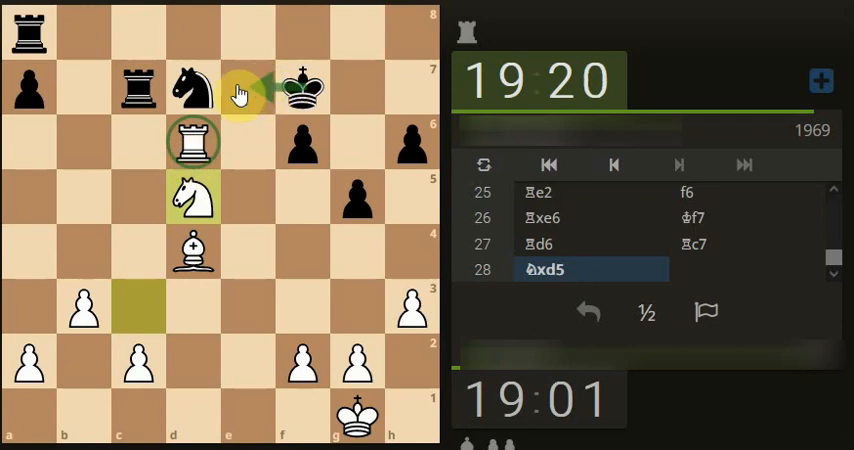
click(192, 140)
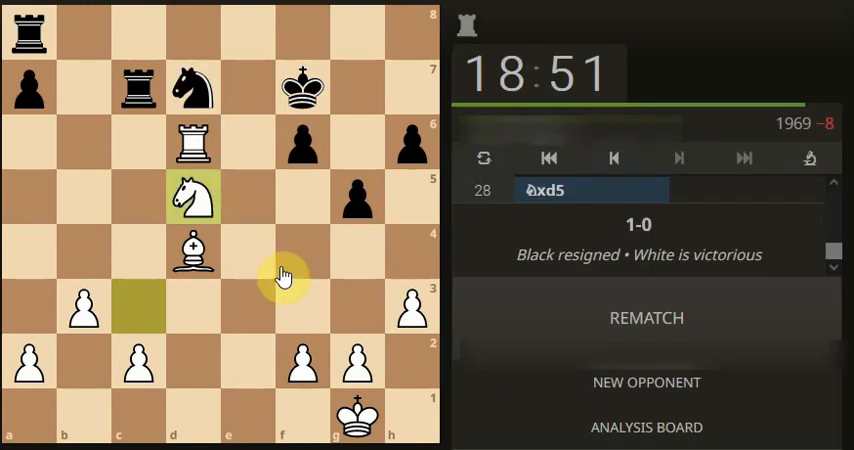
mouse_move(332, 292)
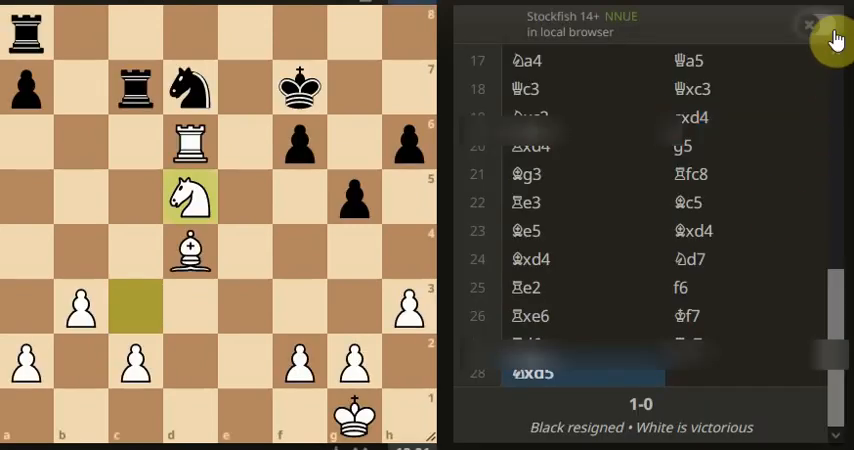
- Enable Stockfish analysis of the finished game and jump to the position after 23...Bxd4
click(816, 26)
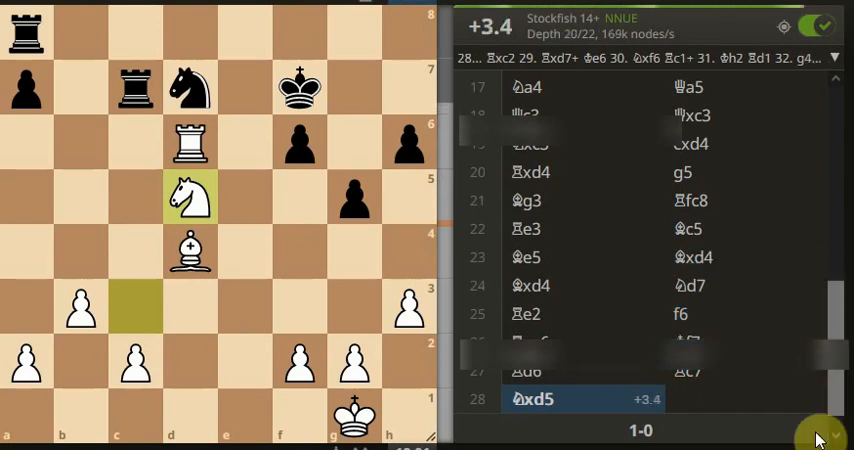
click(692, 256)
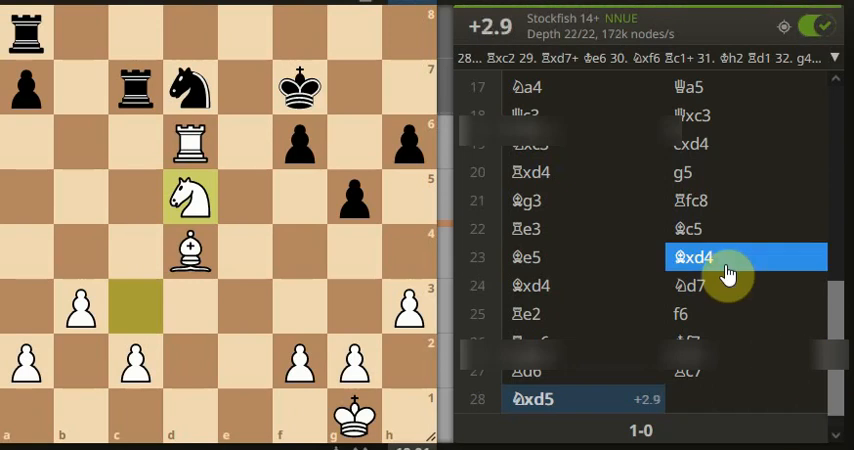